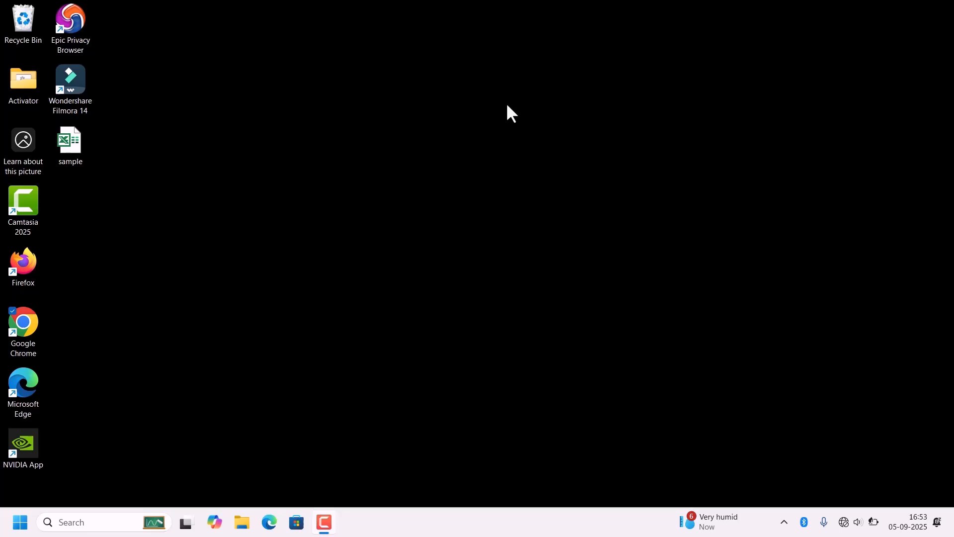
mouse_move(207, 333)
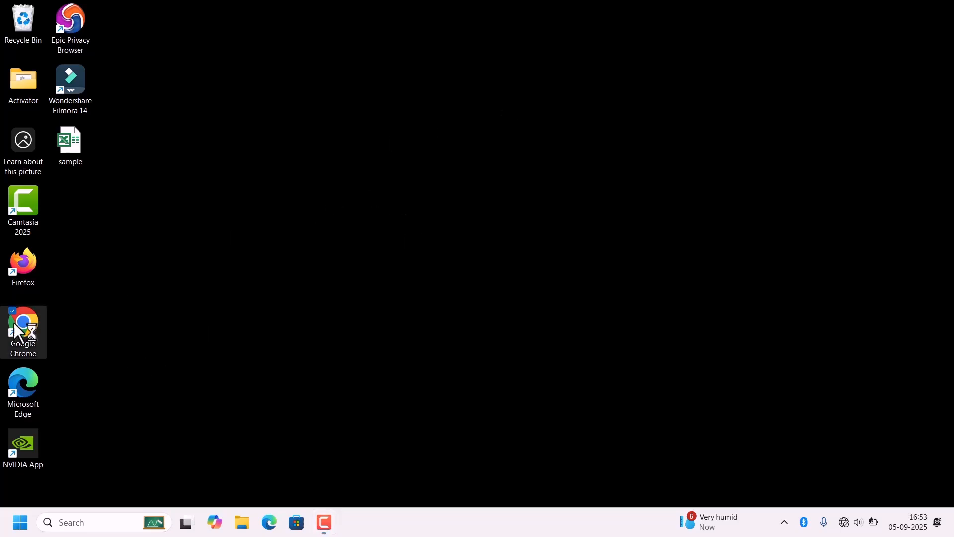
Launch Google Chrome and go to canva.com/ to reach the Canva for Windows page.
double_click(22, 329)
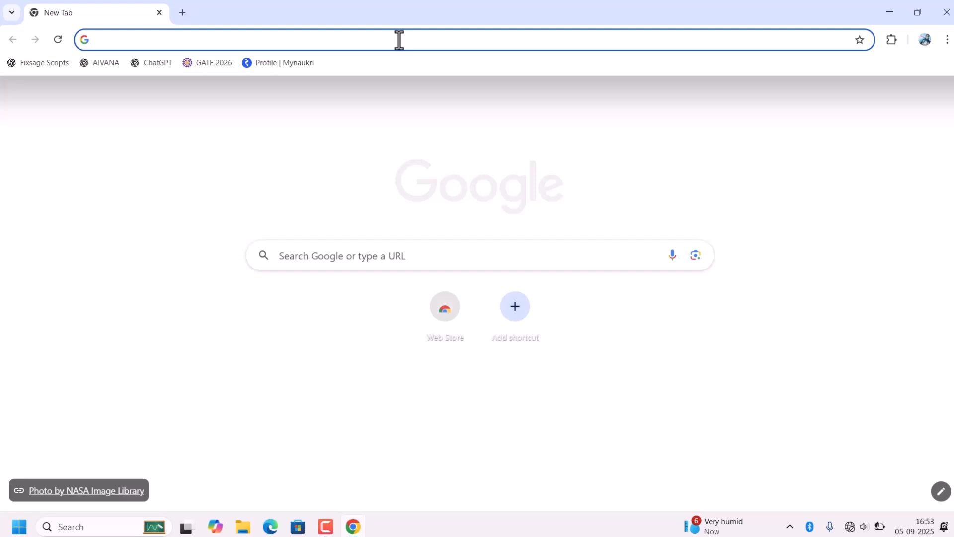
text(canva.)
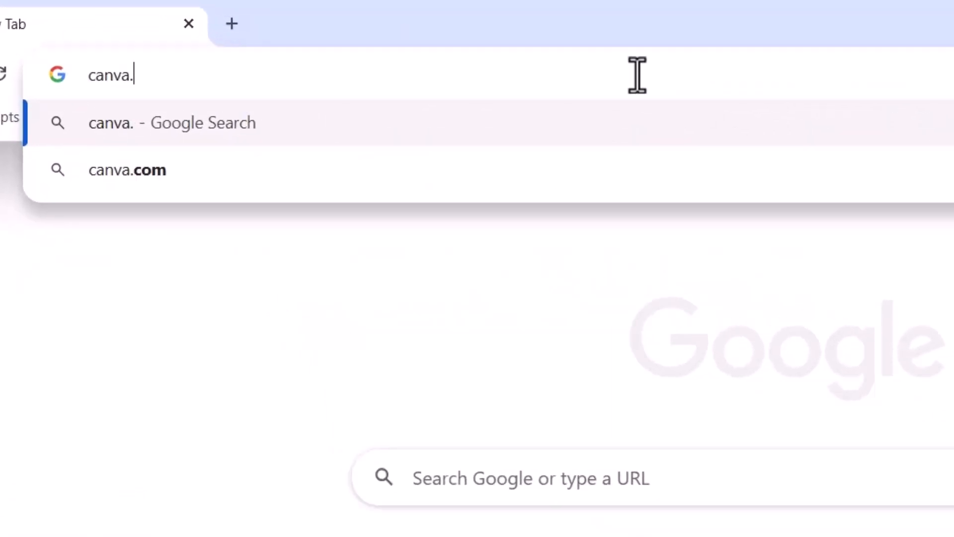
text(com/)
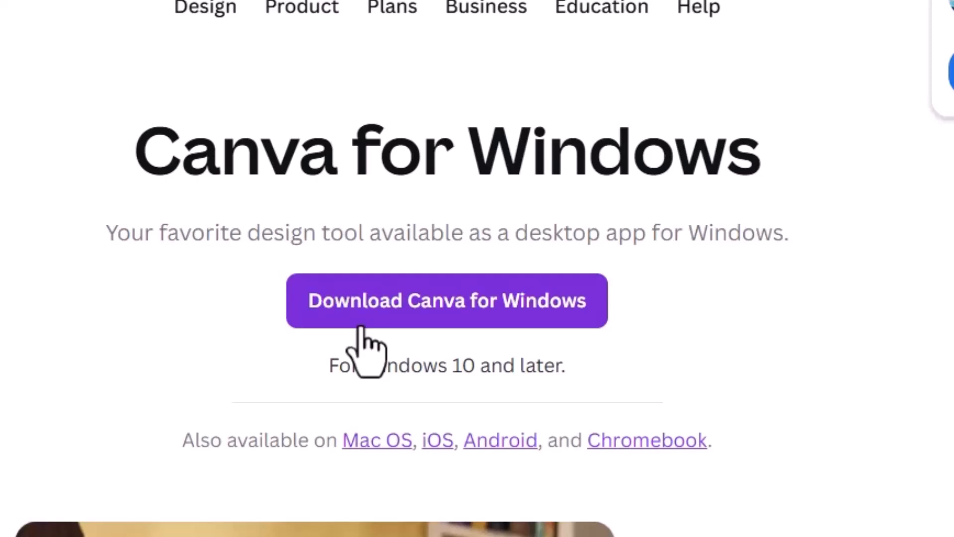
mouse_move(603, 341)
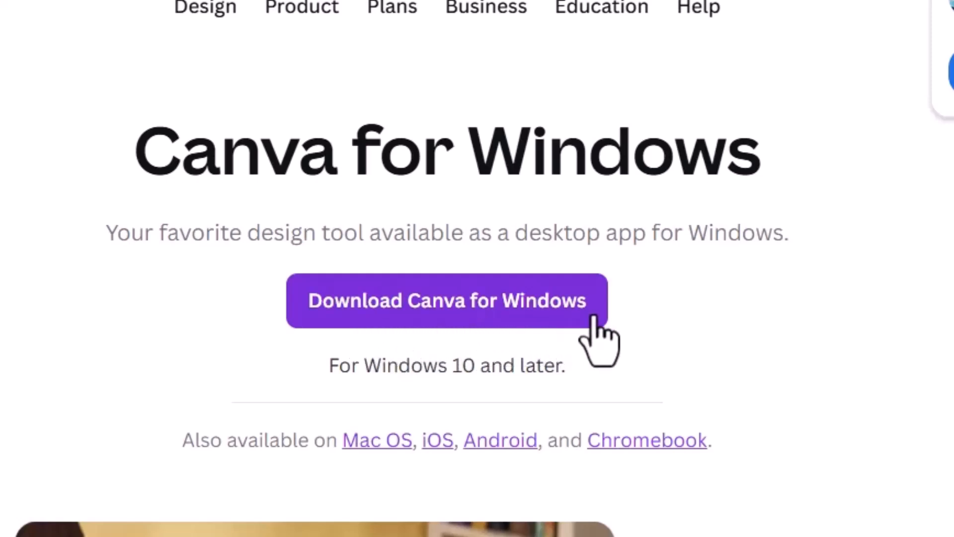
mouse_move(341, 432)
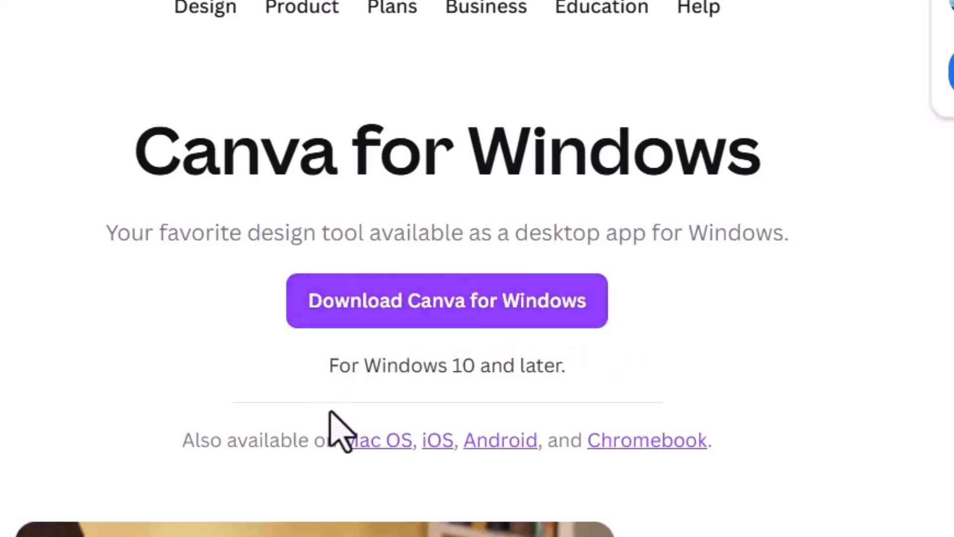
mouse_move(496, 462)
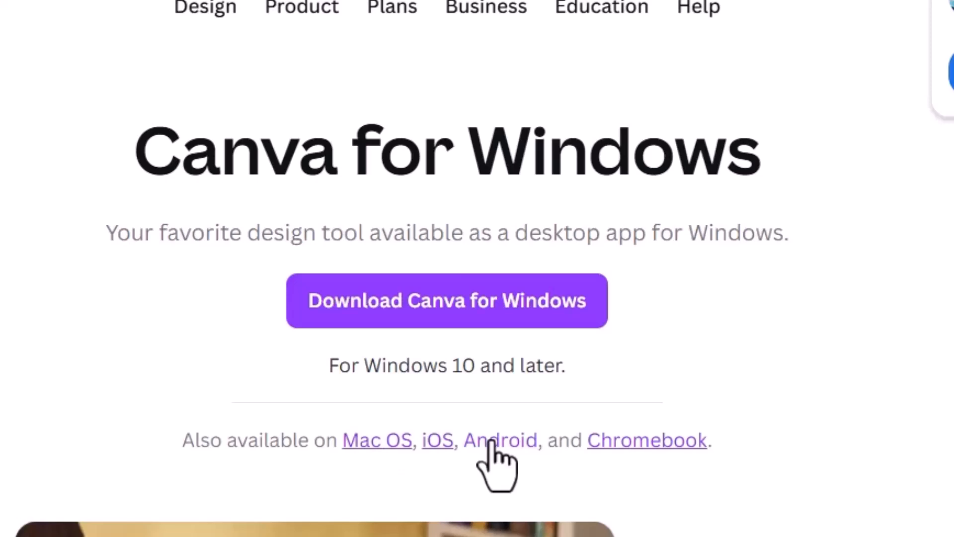
mouse_move(621, 480)
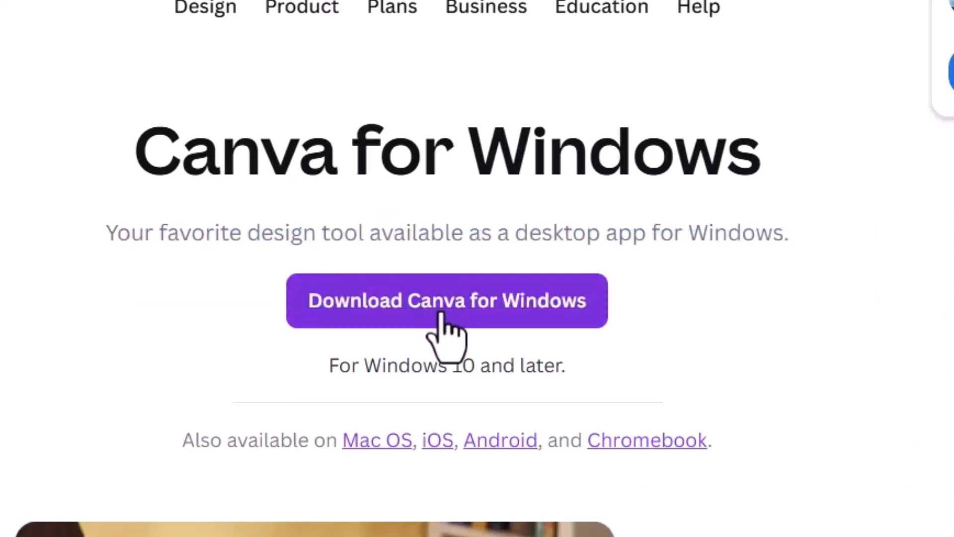
Start the 'Download Canva for Windows' download from the Canva for Windows page.
click(446, 300)
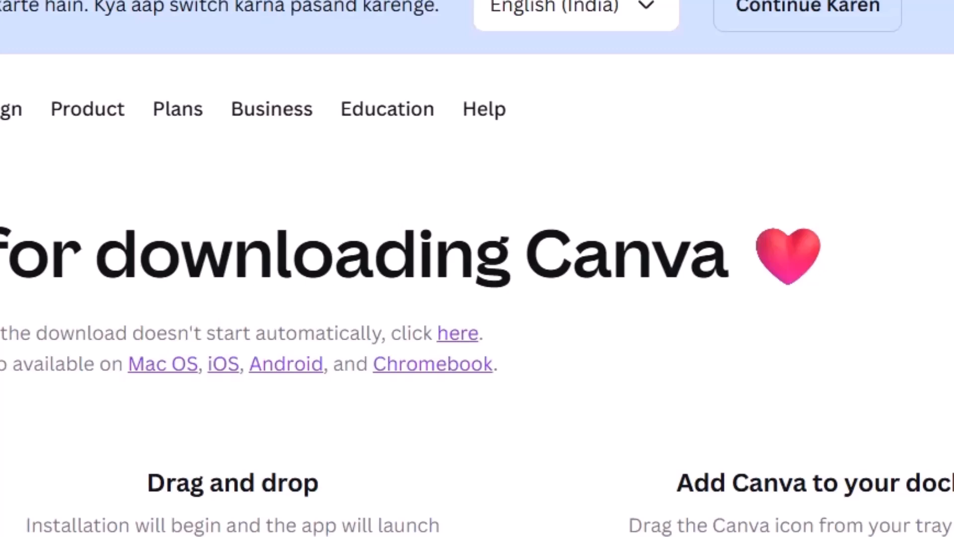
Run the finished Canva installer from Chrome's downloads.
click(824, 87)
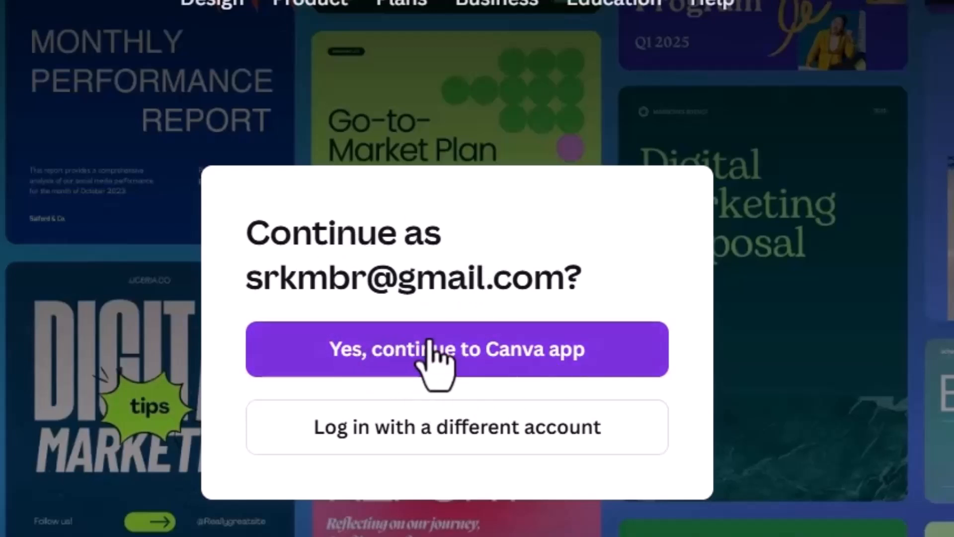
mouse_move(512, 393)
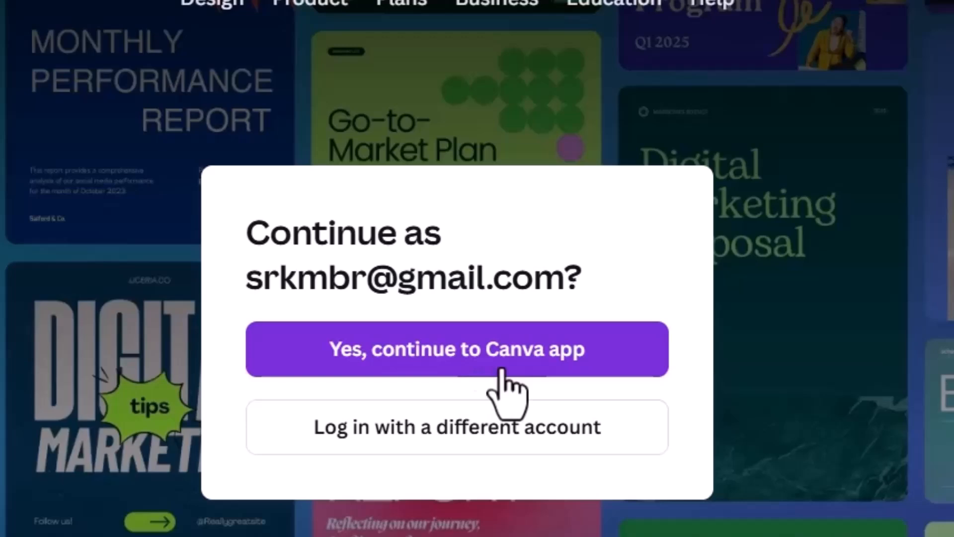
mouse_move(487, 444)
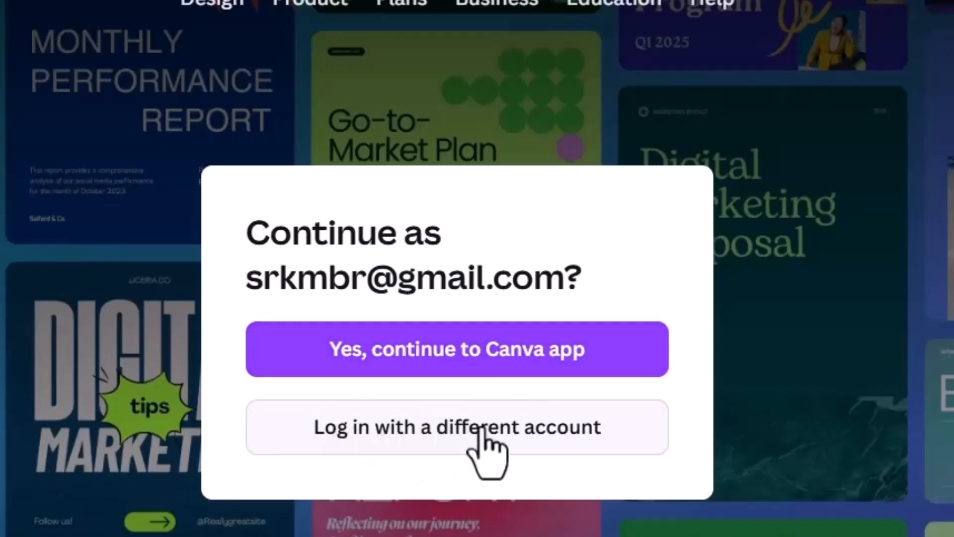
mouse_move(456, 366)
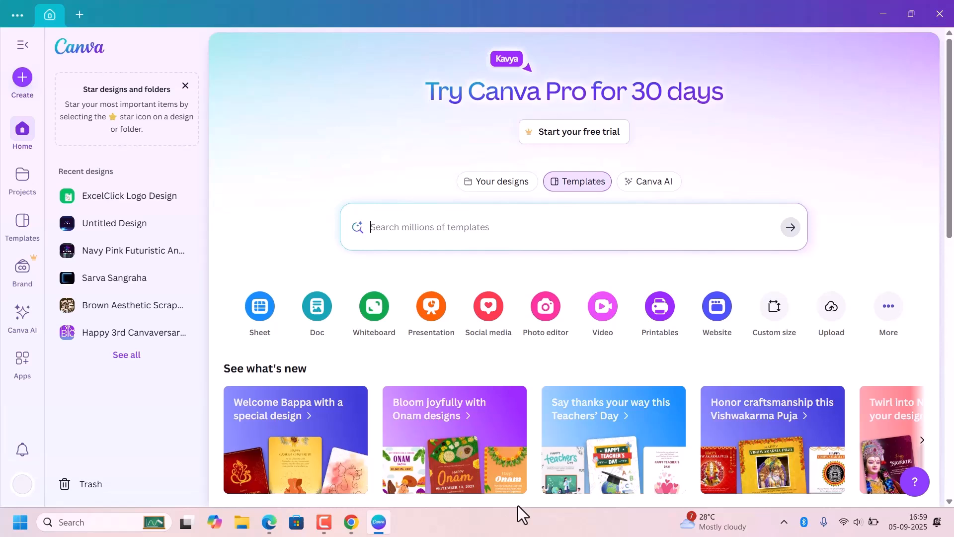
mouse_move(542, 476)
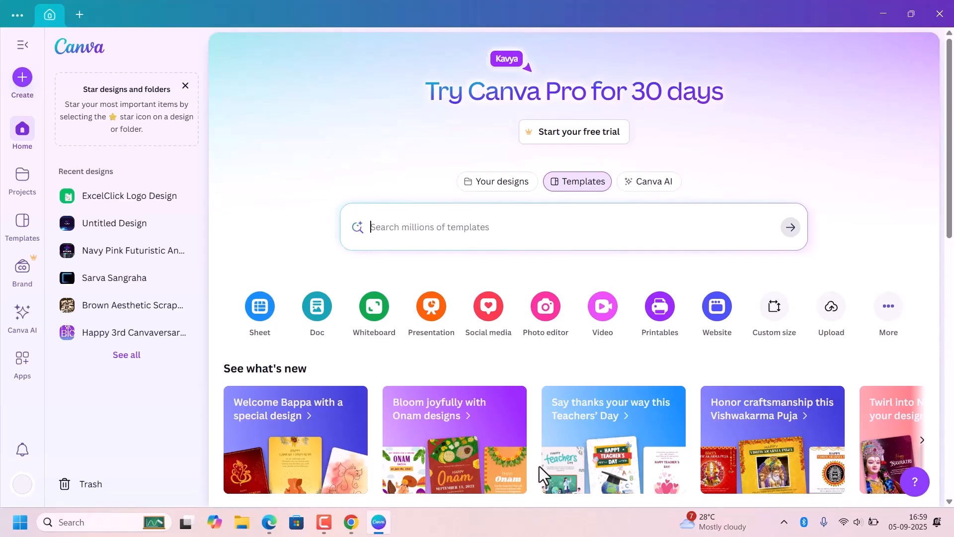
mouse_move(517, 496)
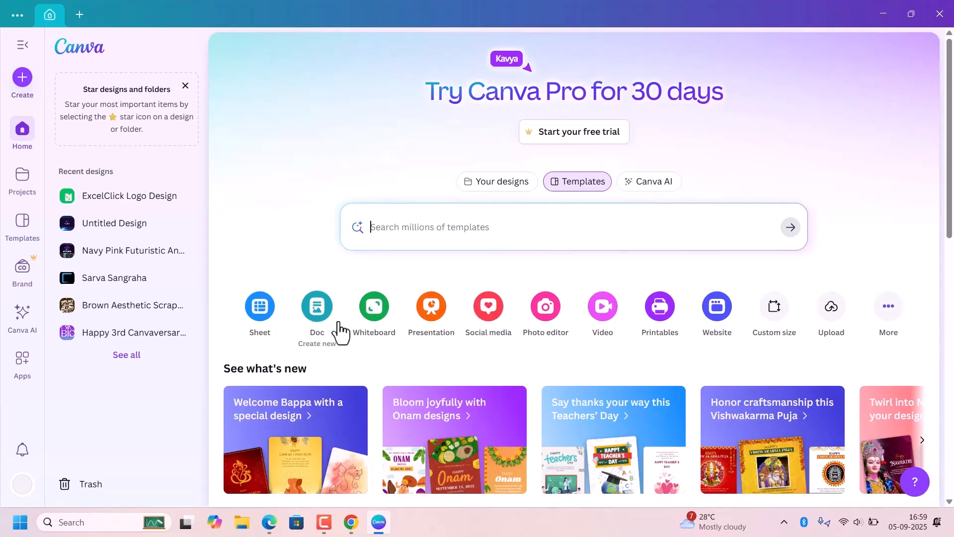
mouse_move(357, 350)
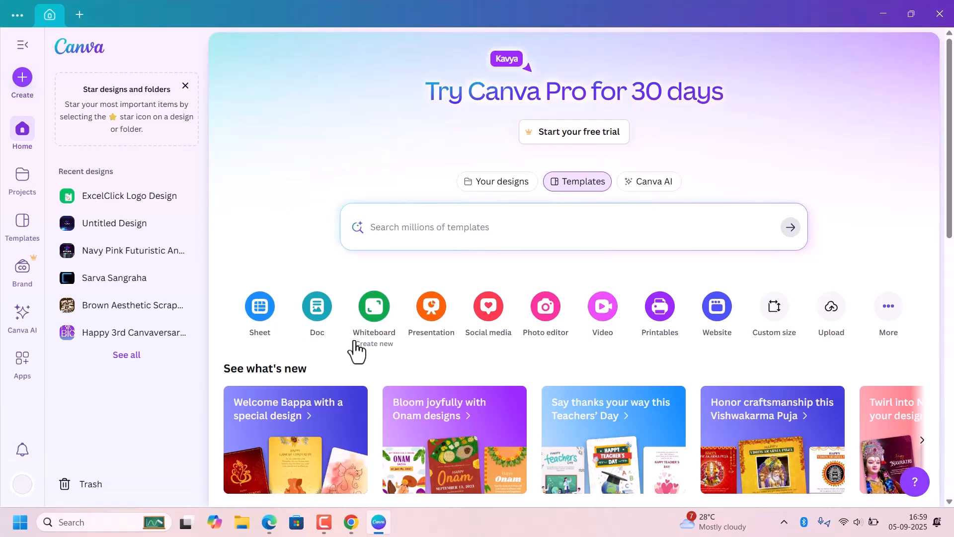
mouse_move(456, 387)
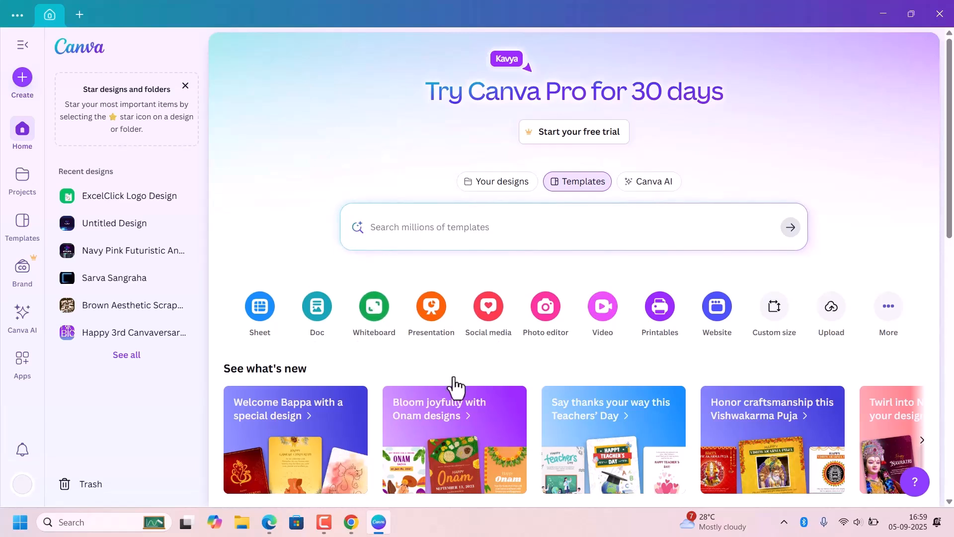